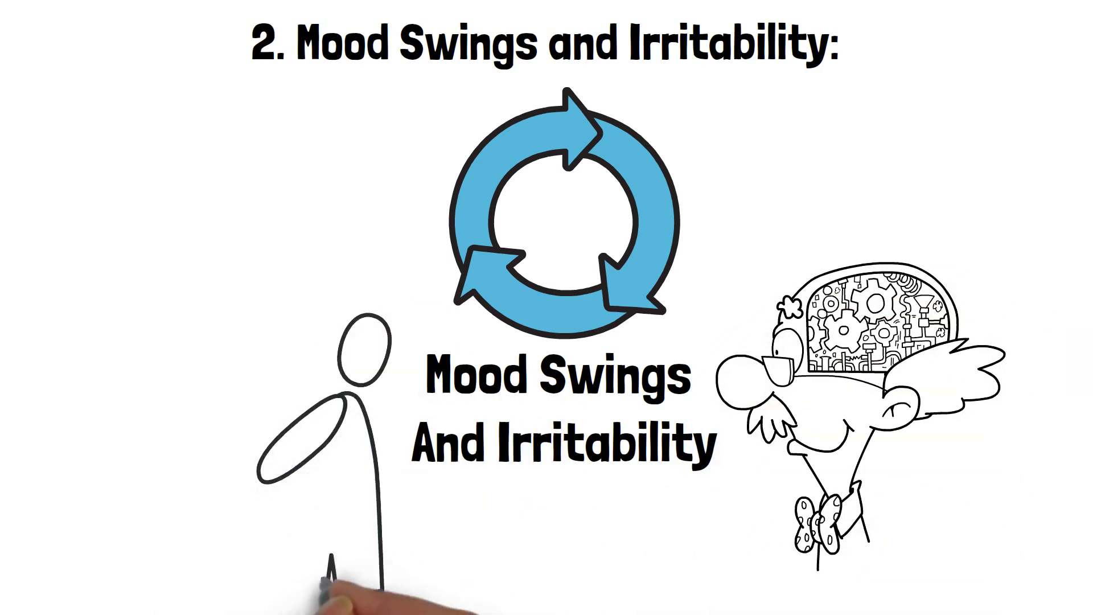
{"action": "mouse_move", "coordinate": [409, 541]}
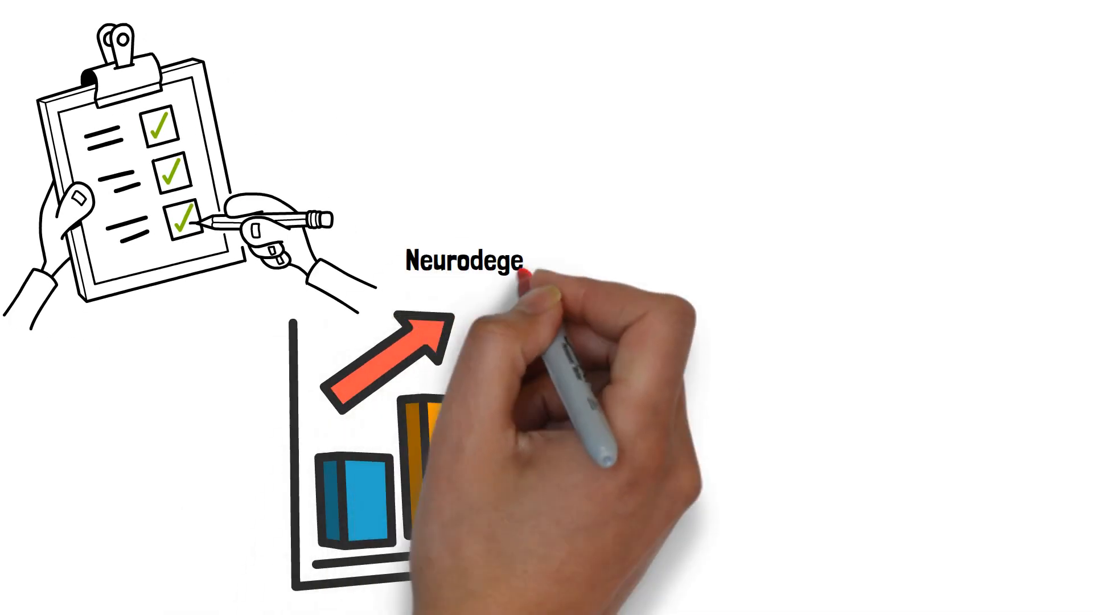
{"action": "type", "text": "Neurodegenerative Diseases, Alzheimer's And Parkinson's"}
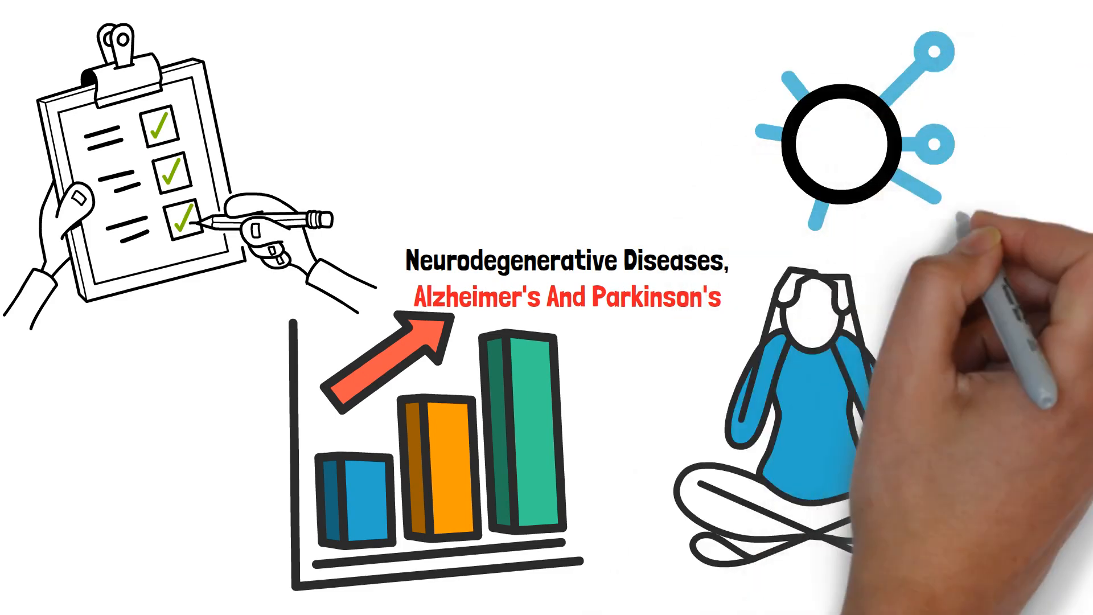
{"action": "scroll", "scroll_direction": "down", "scroll_amount": 3}
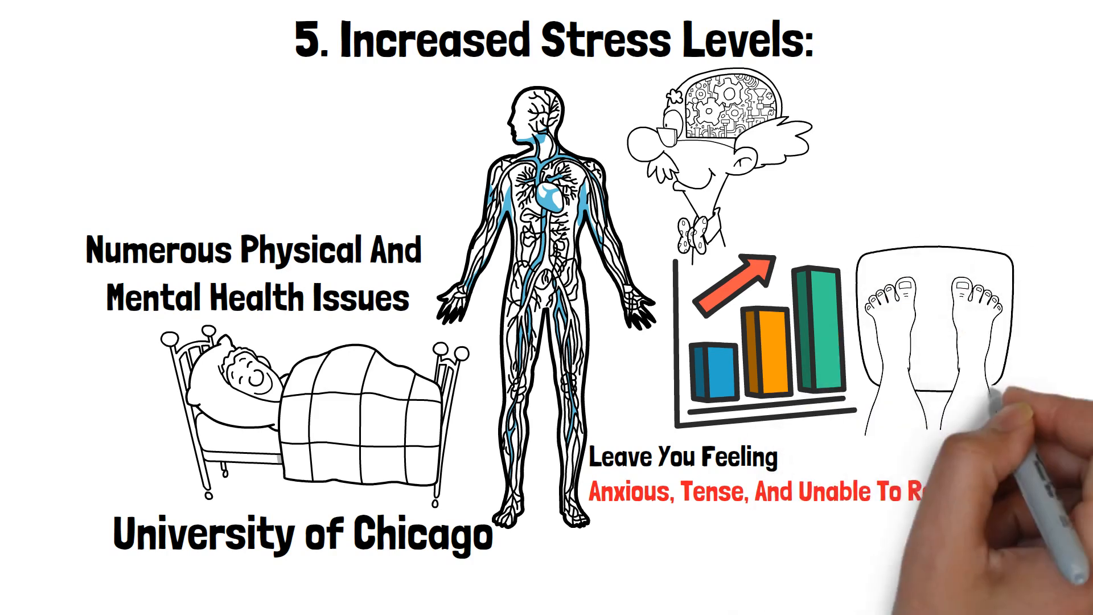
{"action": "scroll", "scroll_direction": "down", "scroll_amount": 3}
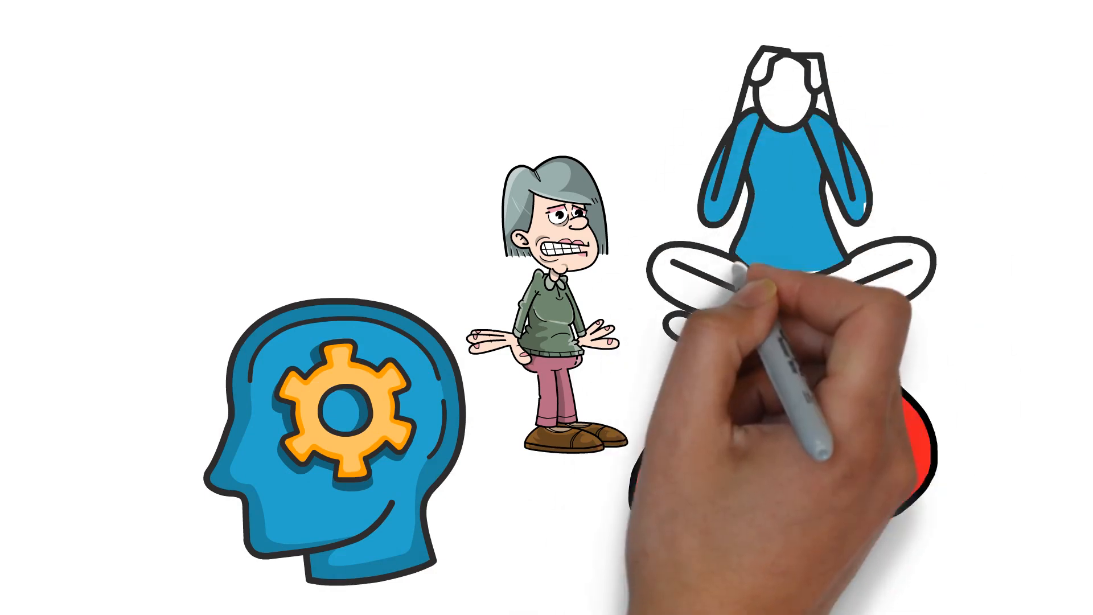
{"action": "type", "text": "Exacerbate Anxiety"}
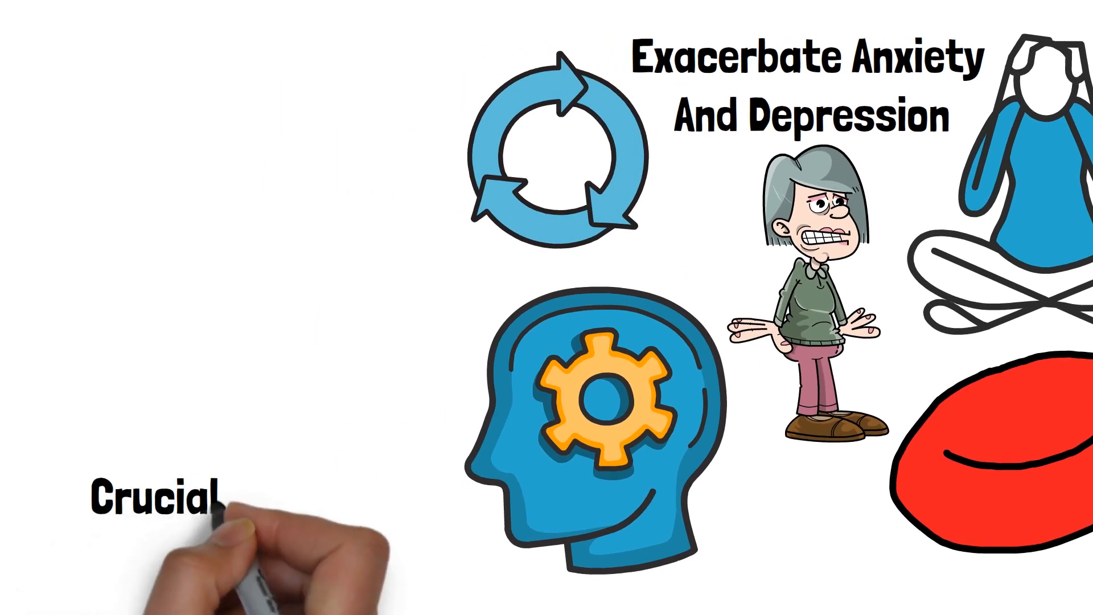
{"action": "type", "text": "For Managing Stress Lev"}
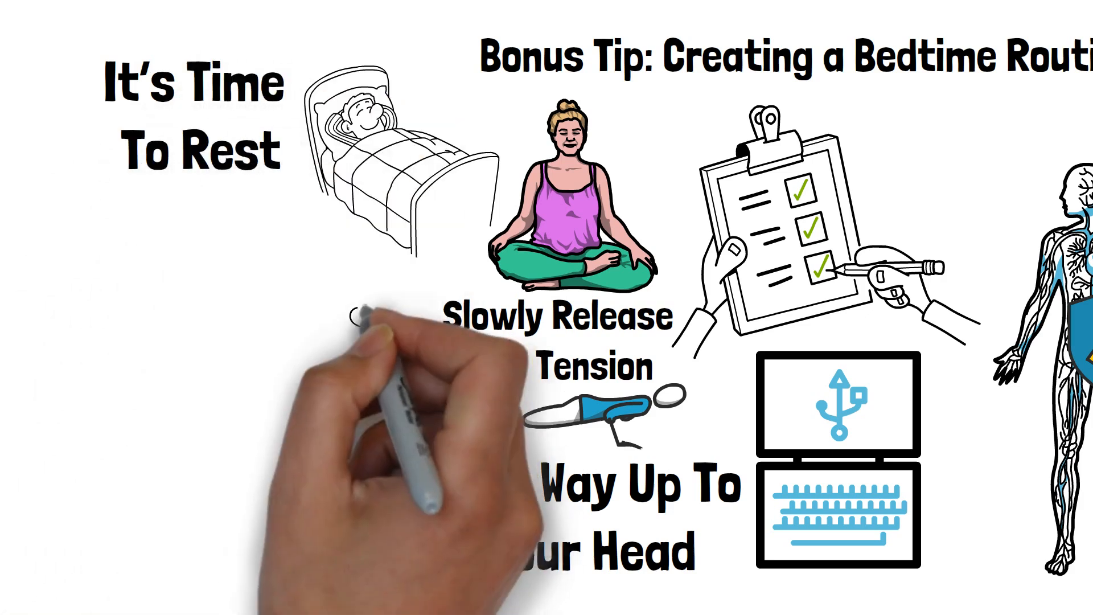
{"action": "mouse_move", "coordinate": [340, 430]}
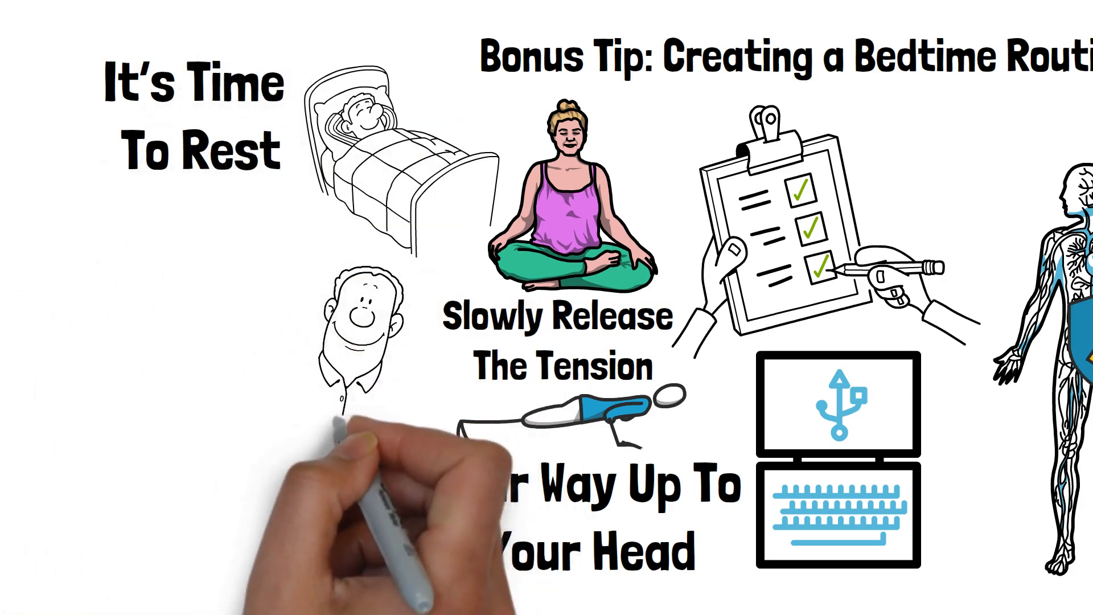